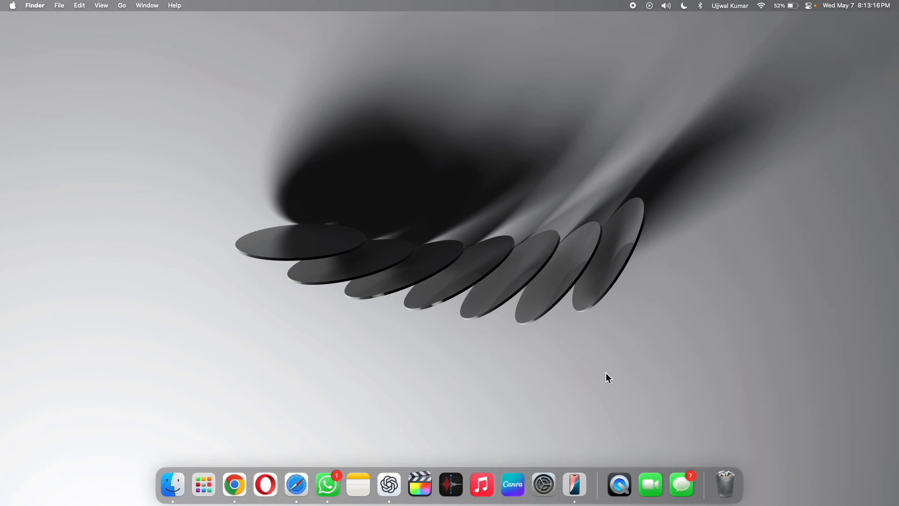
pyautogui.moveTo(679, 470)
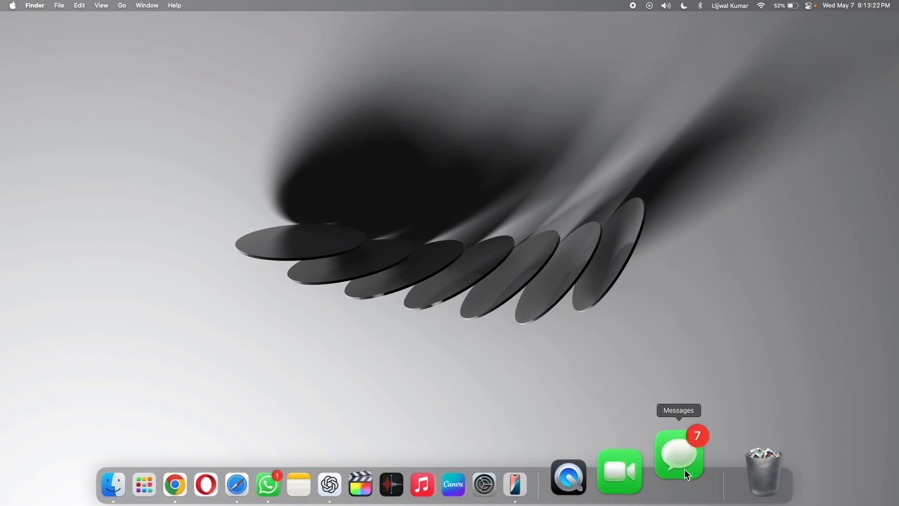
# - Launch Messages from the Dock and view the conversation list with its unread dots
pyautogui.click(679, 455)
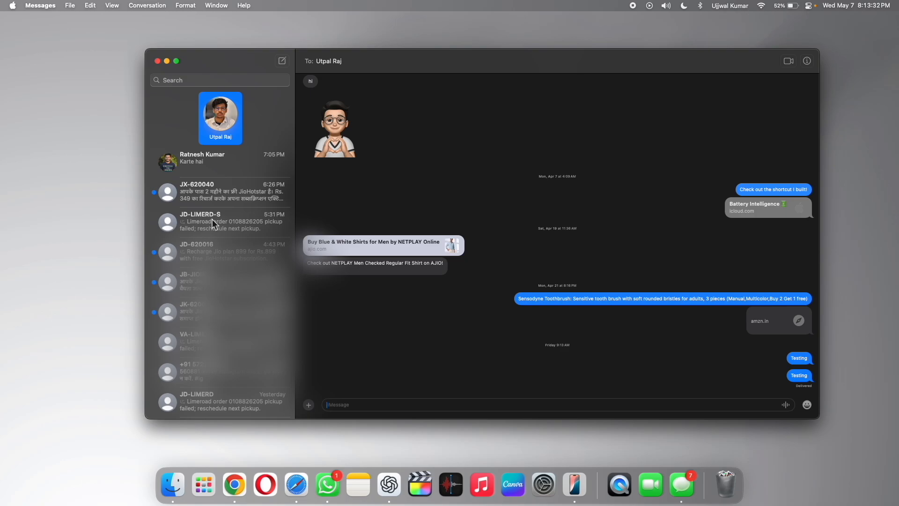
pyautogui.moveTo(230, 203)
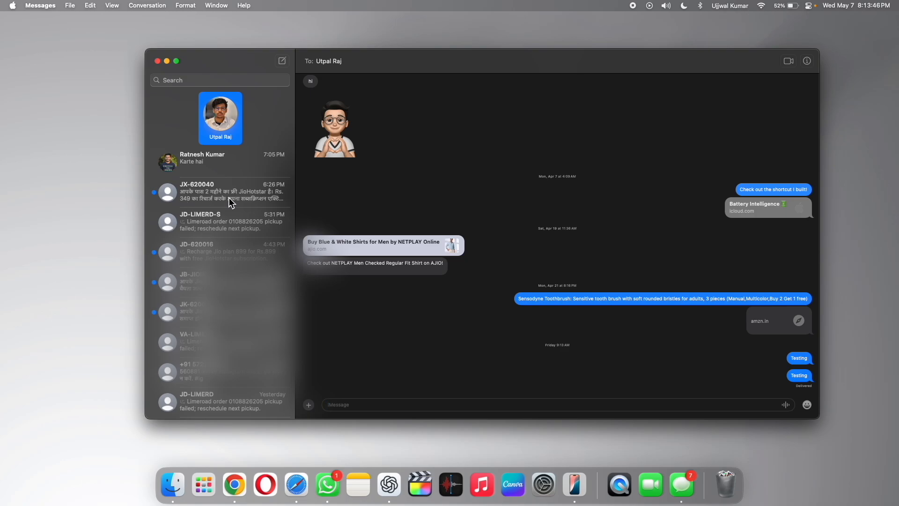
pyautogui.click(543, 404)
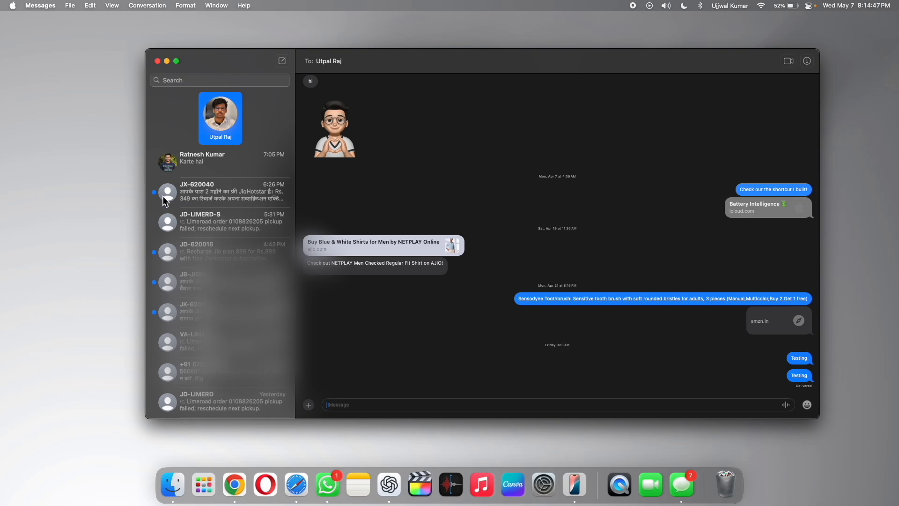
pyautogui.moveTo(240, 194)
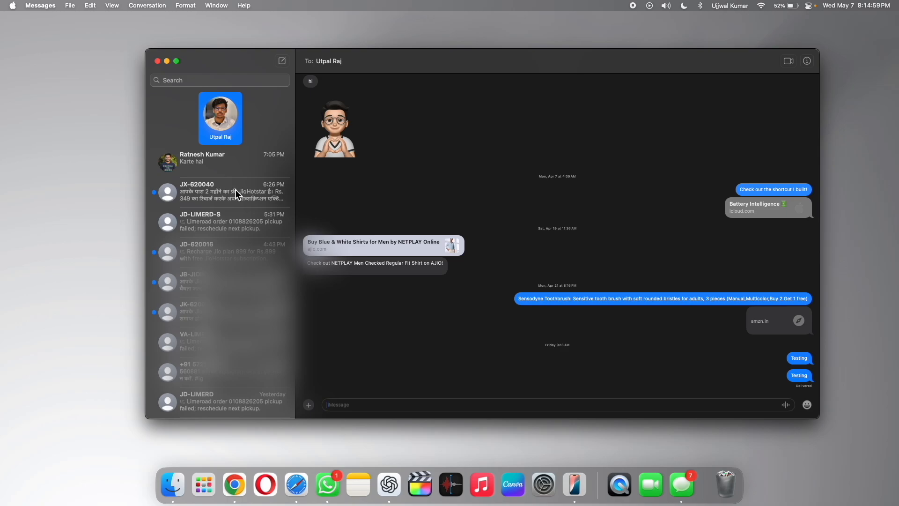
pyautogui.moveTo(226, 205)
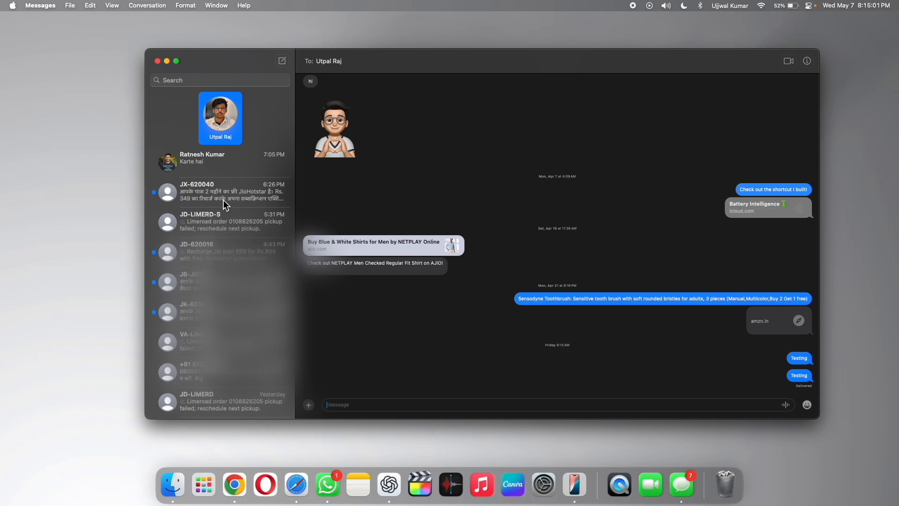
pyautogui.moveTo(291, 193)
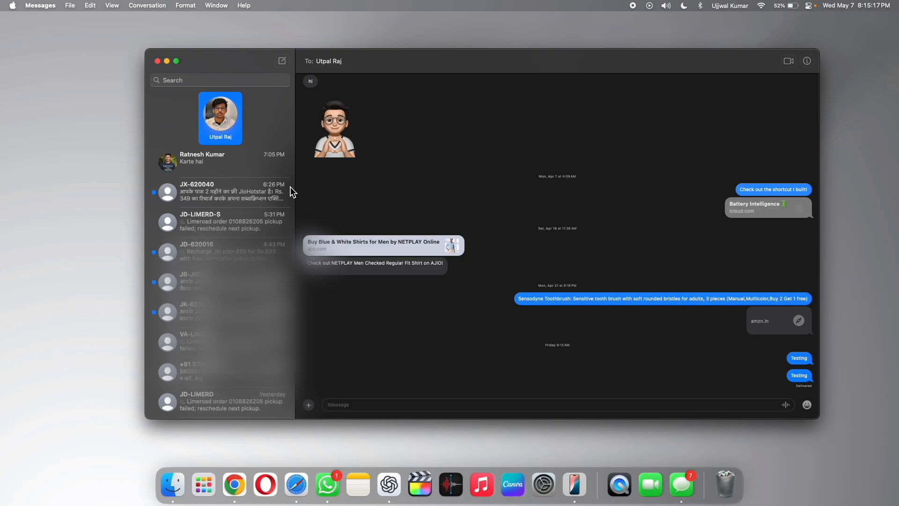
# - Bring up the context menu for the JX-620040 conversation to mark it as read
pyautogui.rightClick(221, 192)
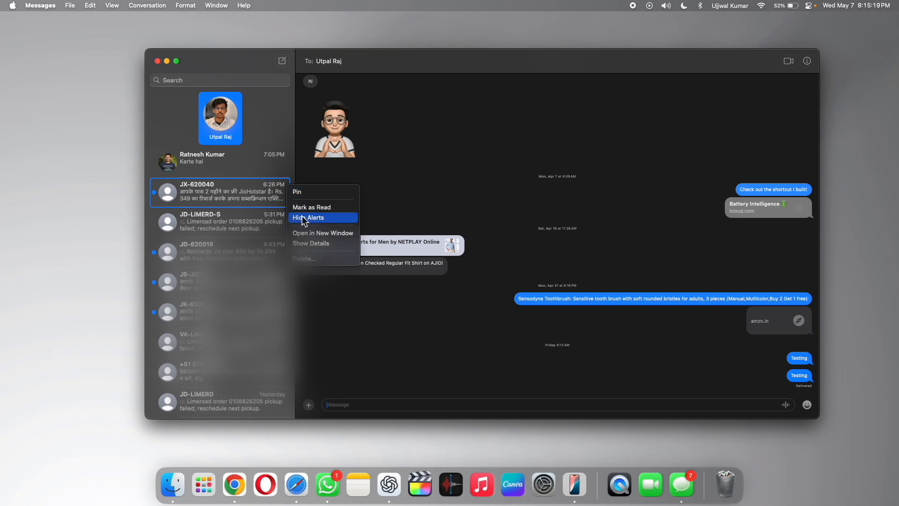
pyautogui.moveTo(336, 207)
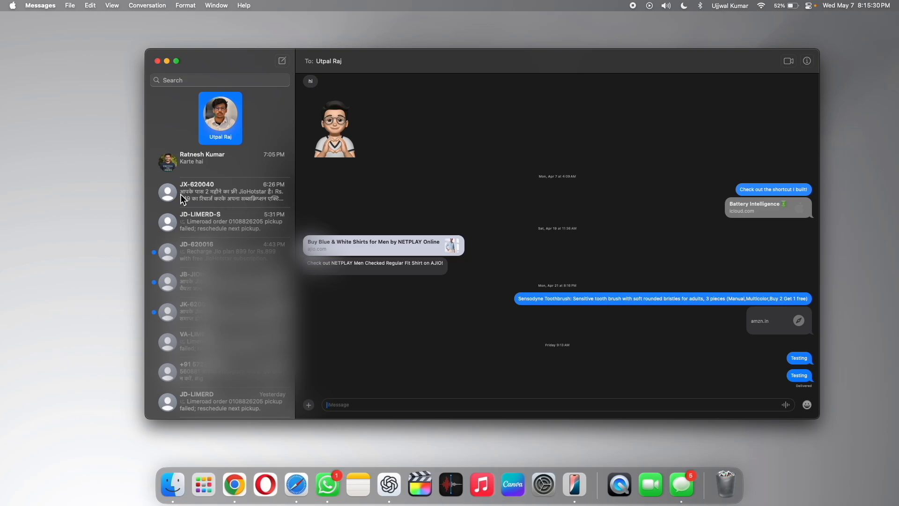
pyautogui.moveTo(182, 196)
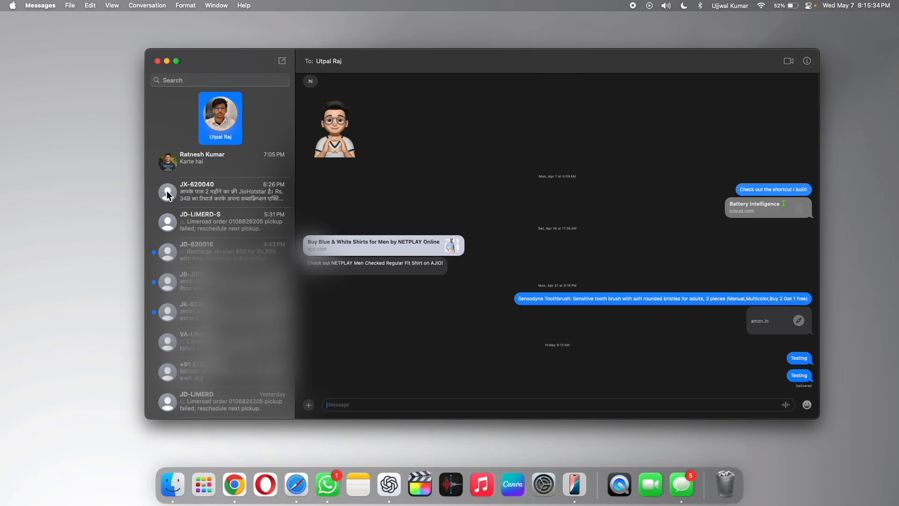
pyautogui.moveTo(177, 257)
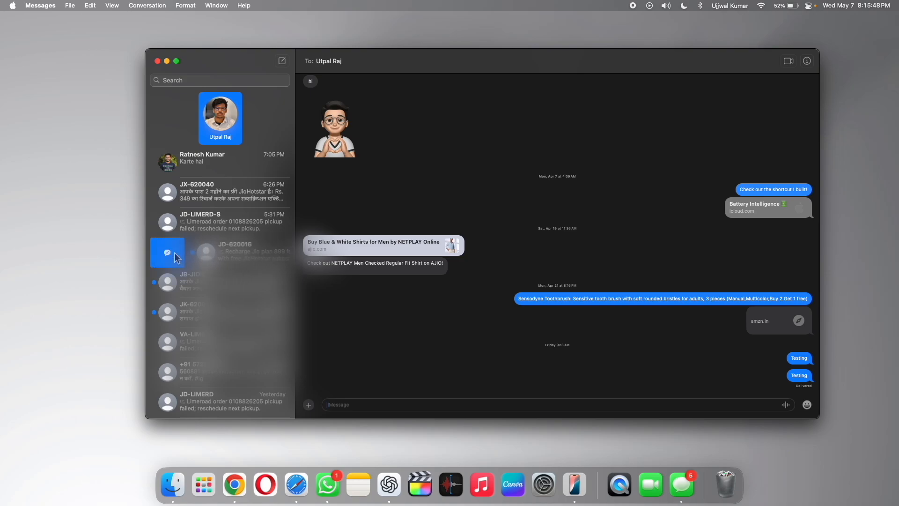
pyautogui.moveTo(160, 260)
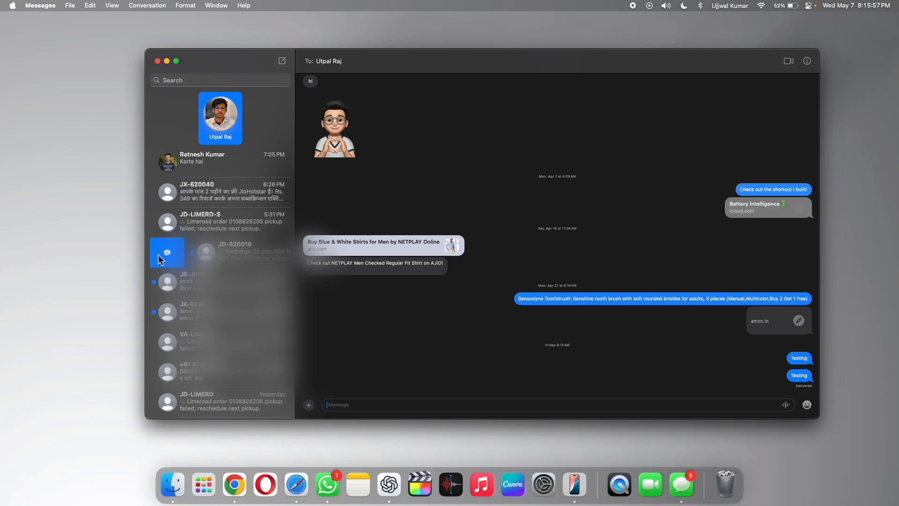